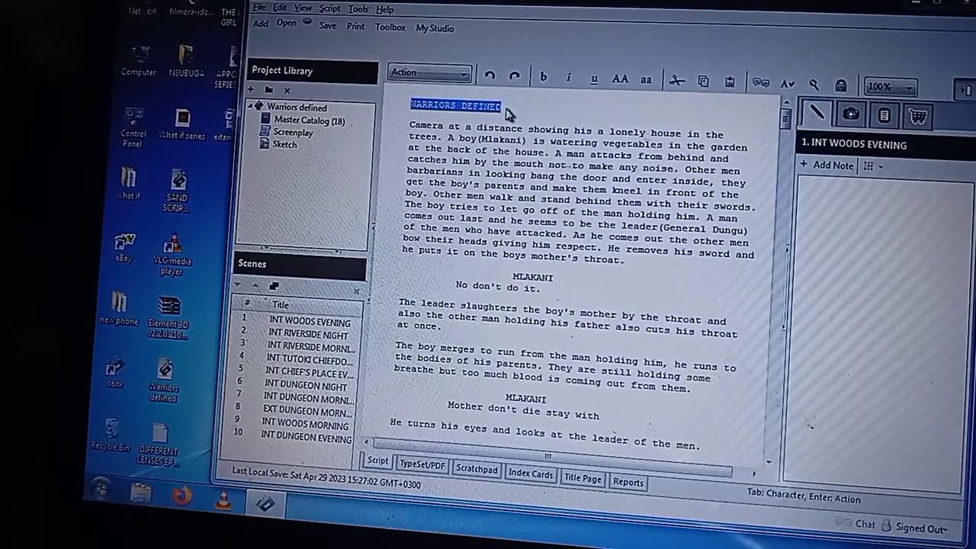
# Step: Deselect the title and scroll through the woods scene to the INT RIVERSIDE NIGHT heading
pyautogui.click(503, 105)
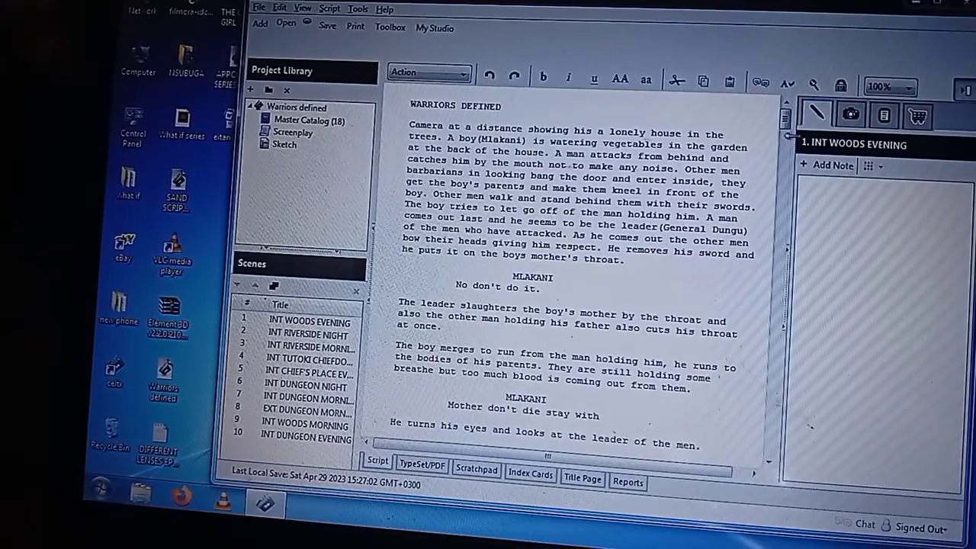
pyautogui.scroll(-3)
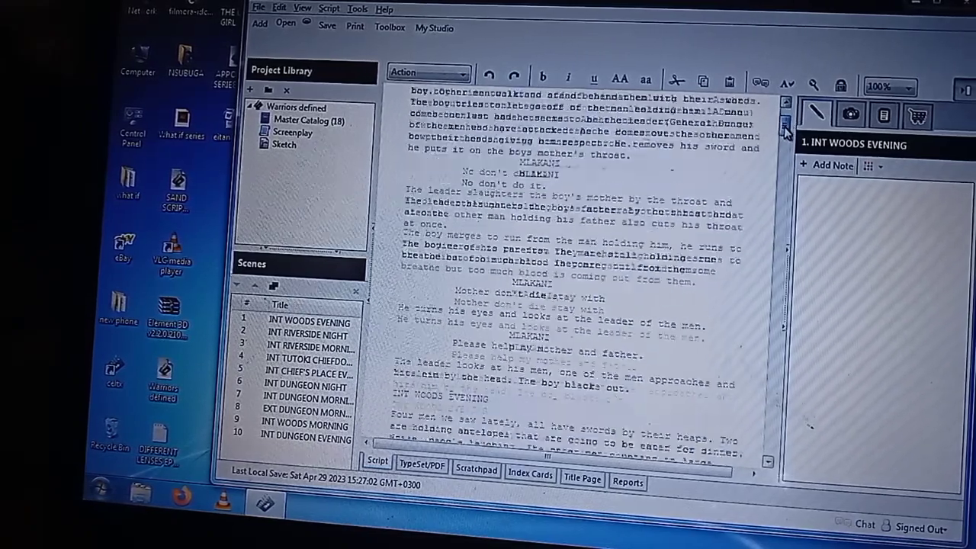
pyautogui.scroll(3)
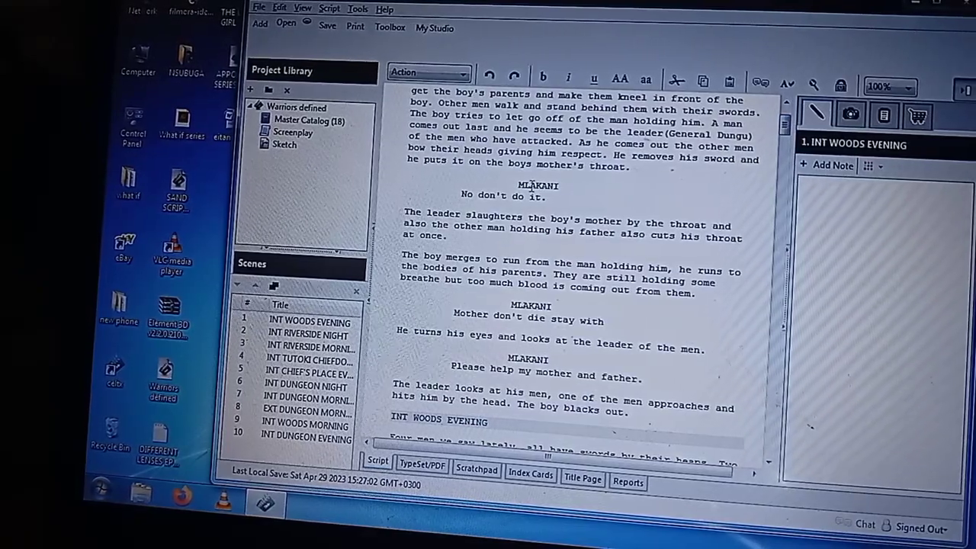
pyautogui.moveTo(637, 183)
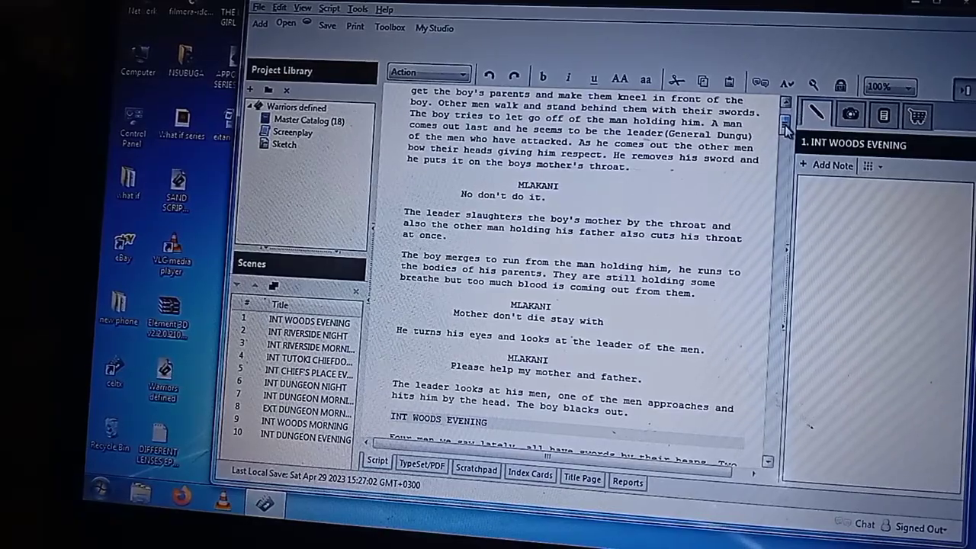
pyautogui.scroll(-3)
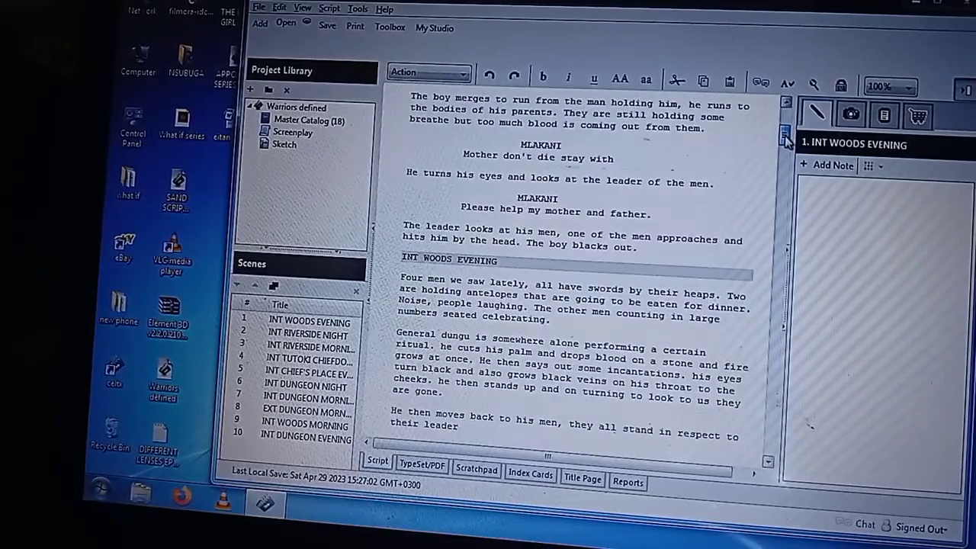
pyautogui.scroll(-3)
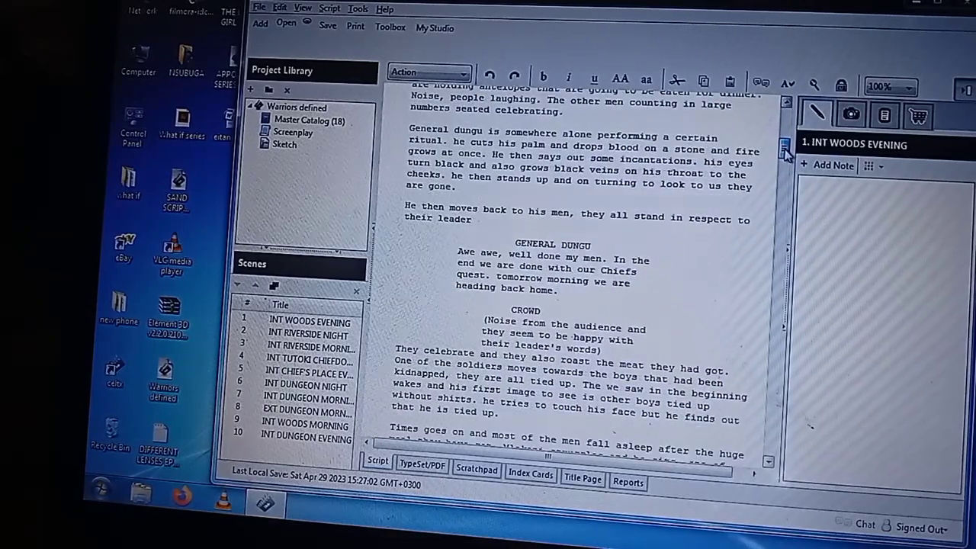
pyautogui.scroll(-3)
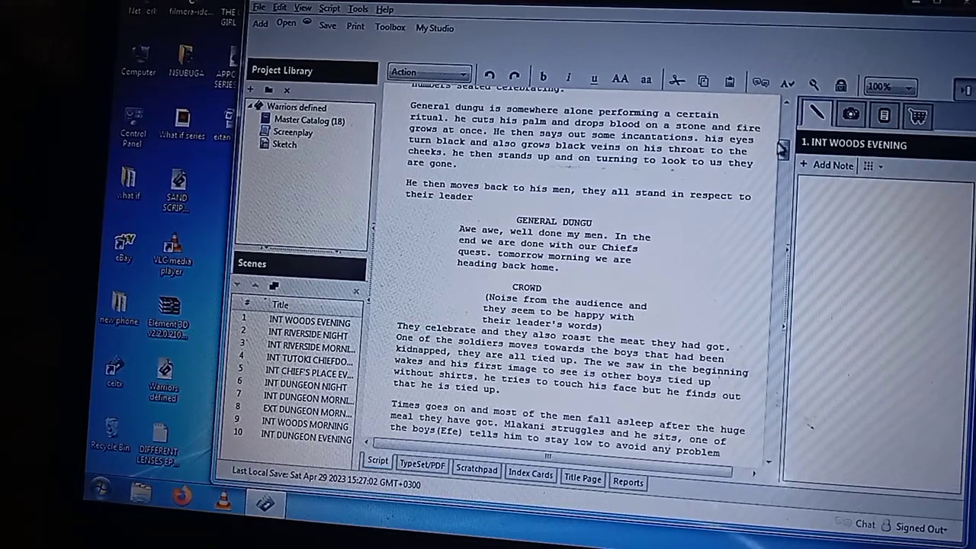
pyautogui.scroll(-3)
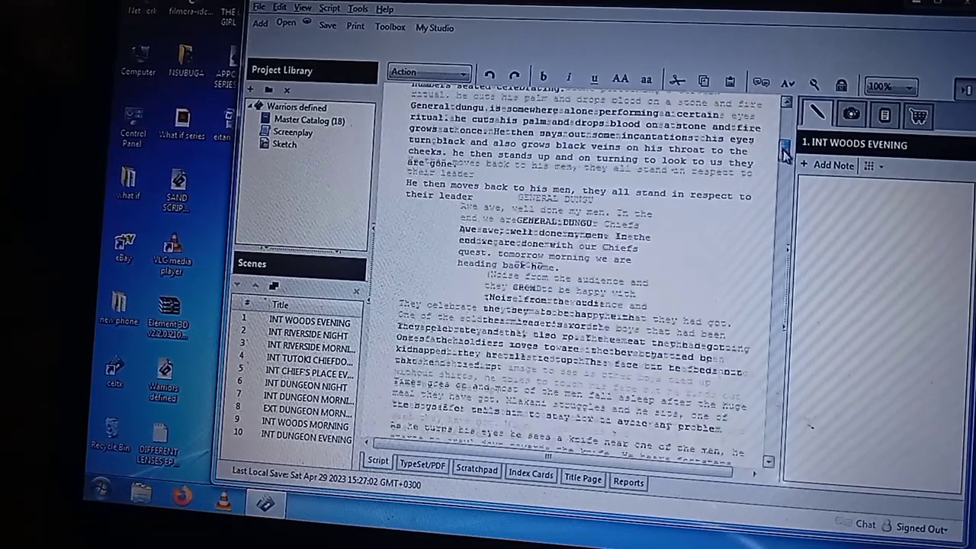
pyautogui.scroll(-3)
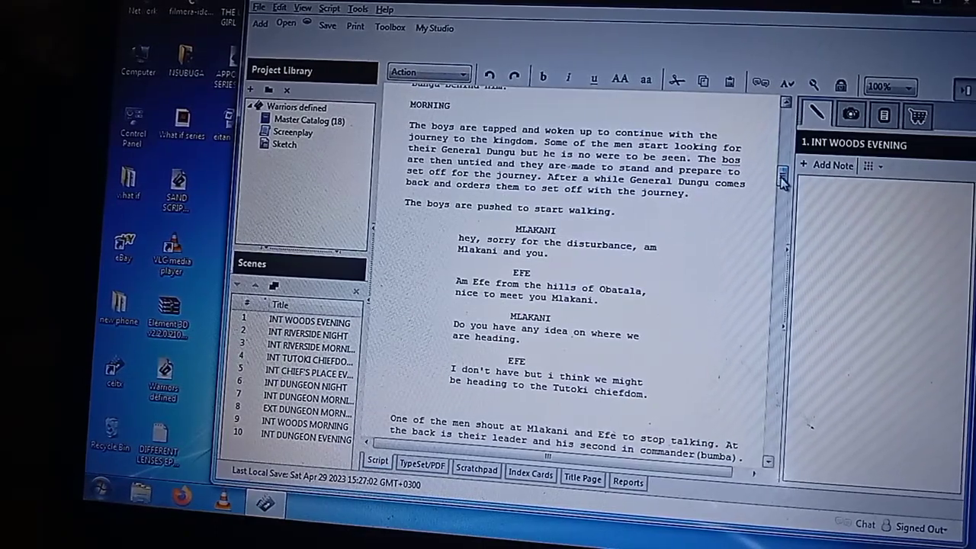
pyautogui.scroll(-3)
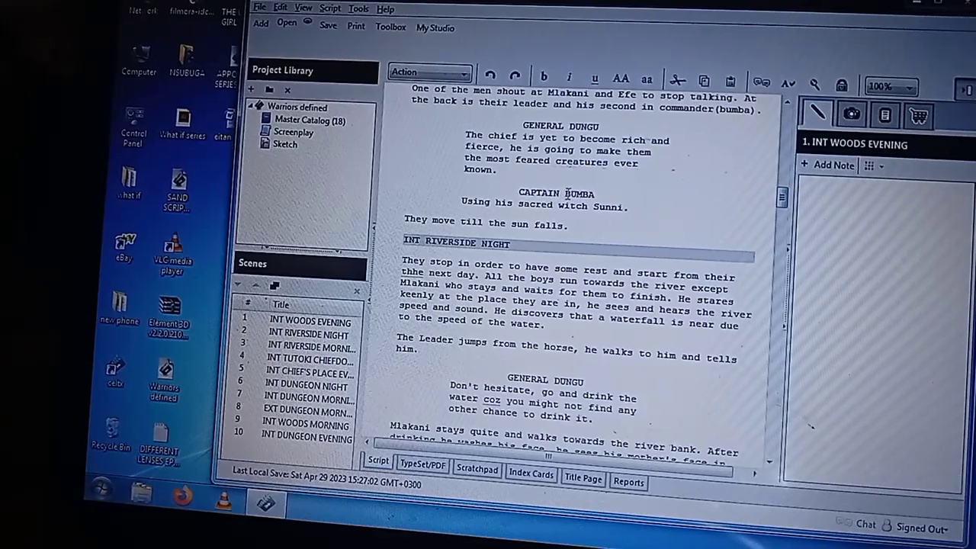
pyautogui.moveTo(724, 227)
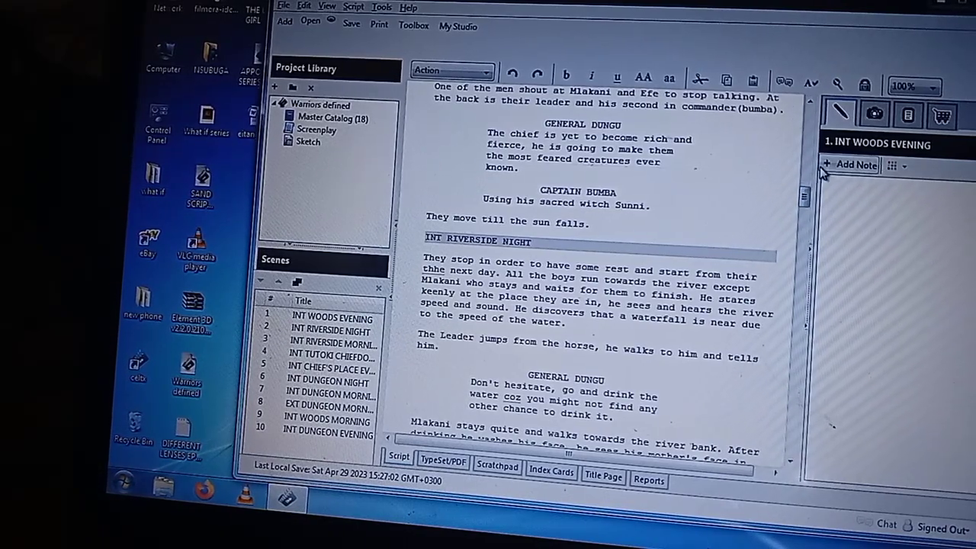
pyautogui.scroll(-3)
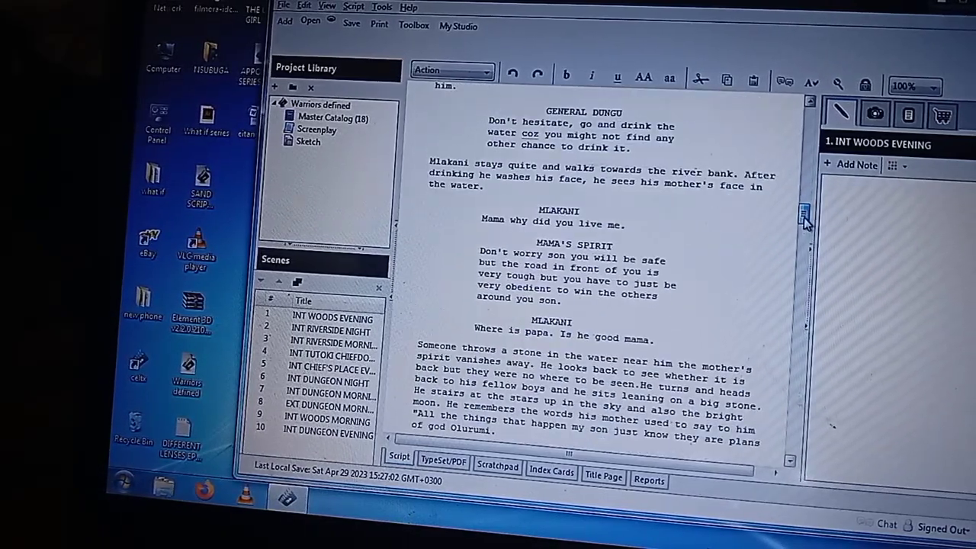
pyautogui.scroll(-3)
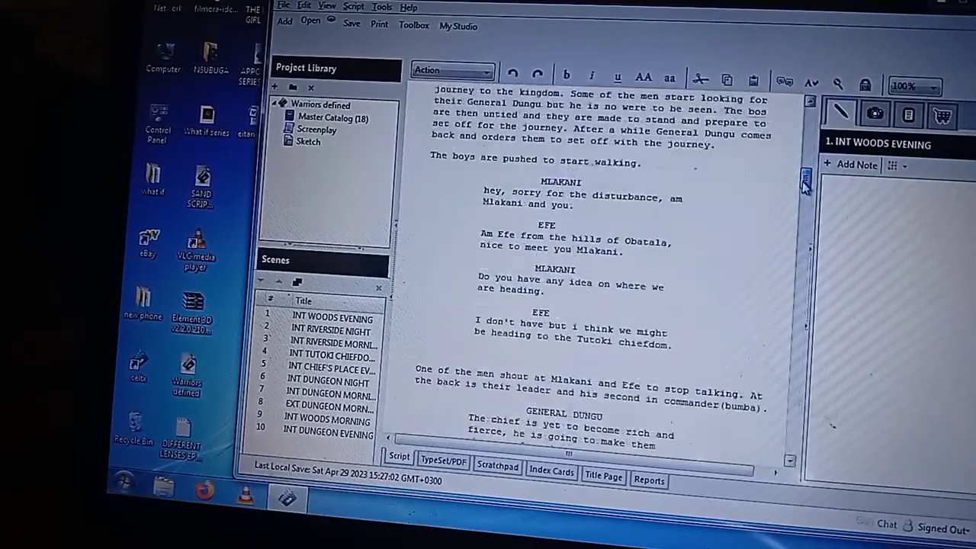
pyautogui.scroll(-3)
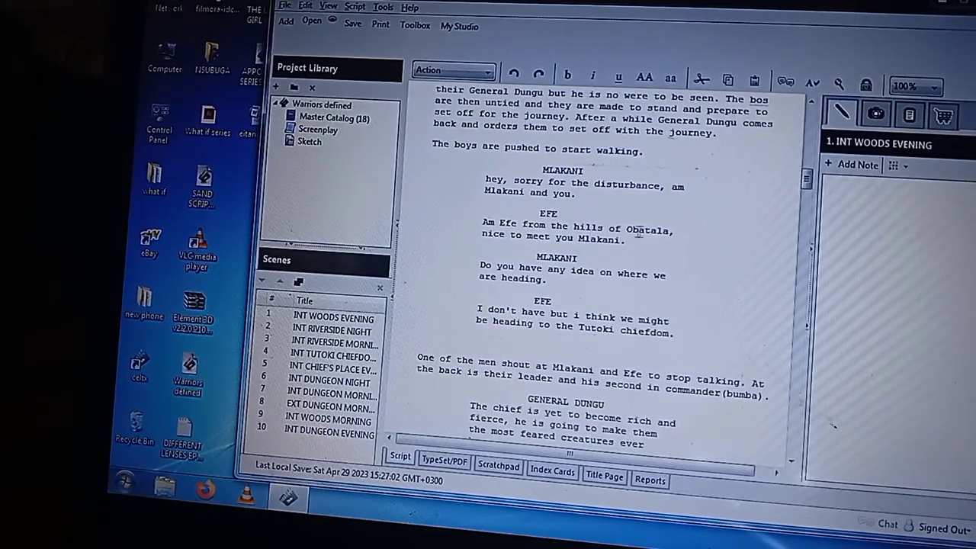
pyautogui.moveTo(628, 288)
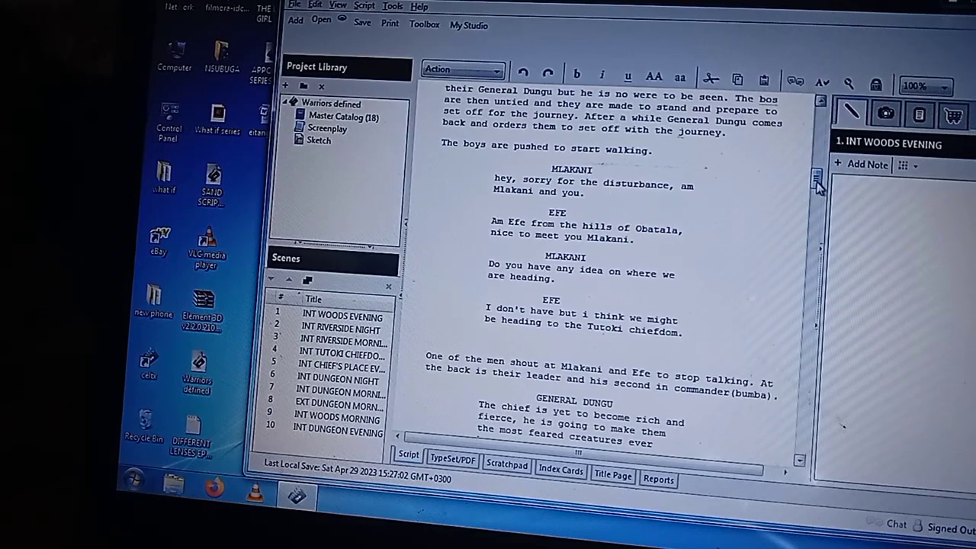
# Step: Scroll the script back to the WARRIORS DEFINE title and opening attack scene
pyautogui.scroll(-3)
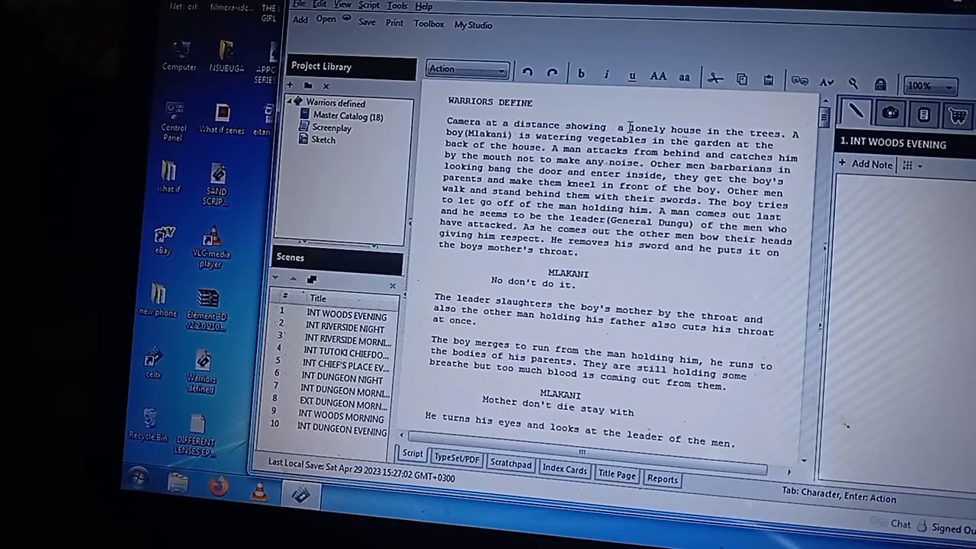
# Step: Insert 'us' so the line reads 'showing us a lonely house', then reach INT WOODS EVENING
pyautogui.write('us')
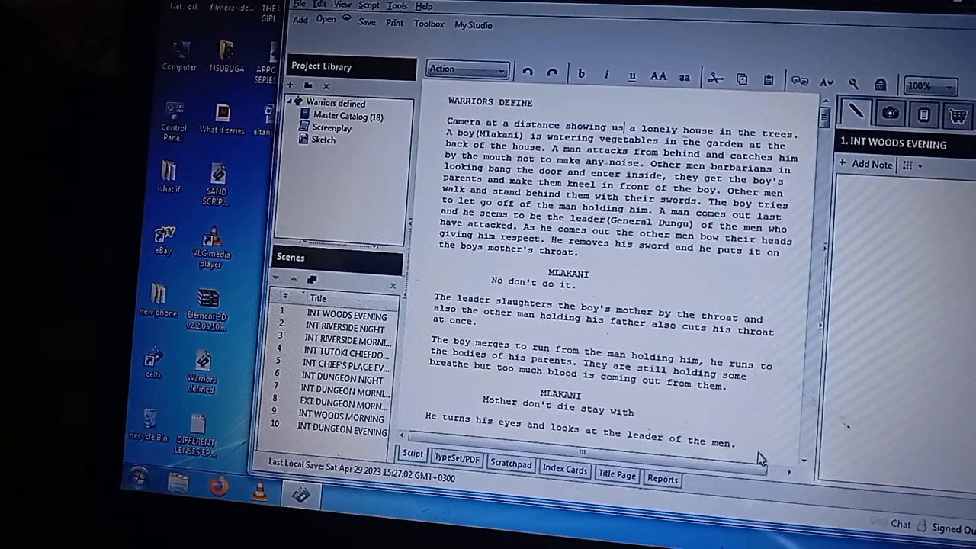
pyautogui.scroll(-3)
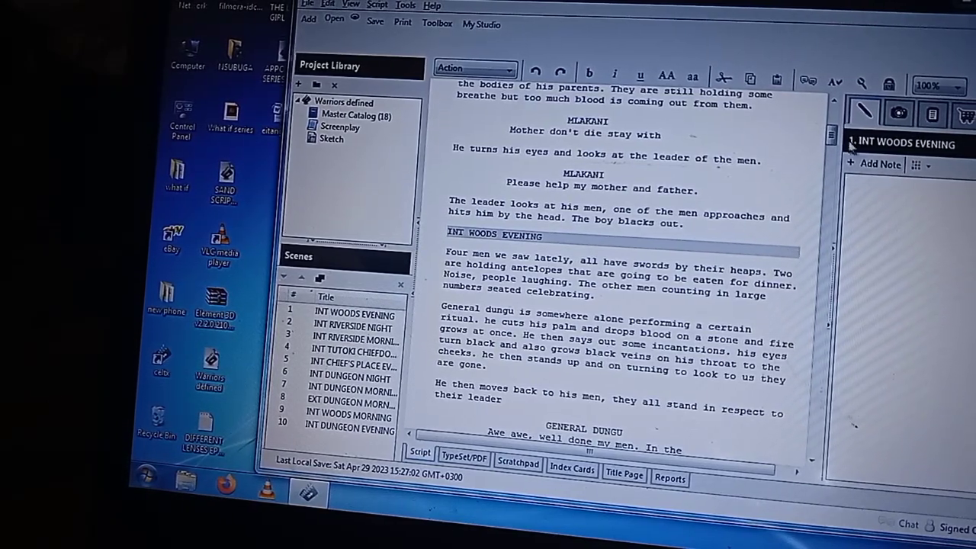
# Step: Scroll past INT RIVERSIDE NIGHT to Mama's Spirit's dialogue with Mlakani
pyautogui.scroll(-3)
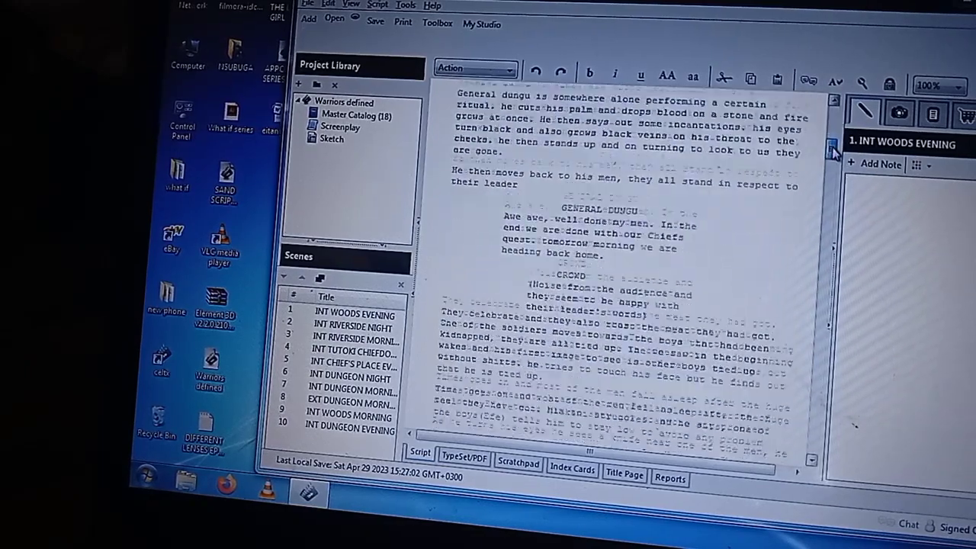
pyautogui.scroll(-3)
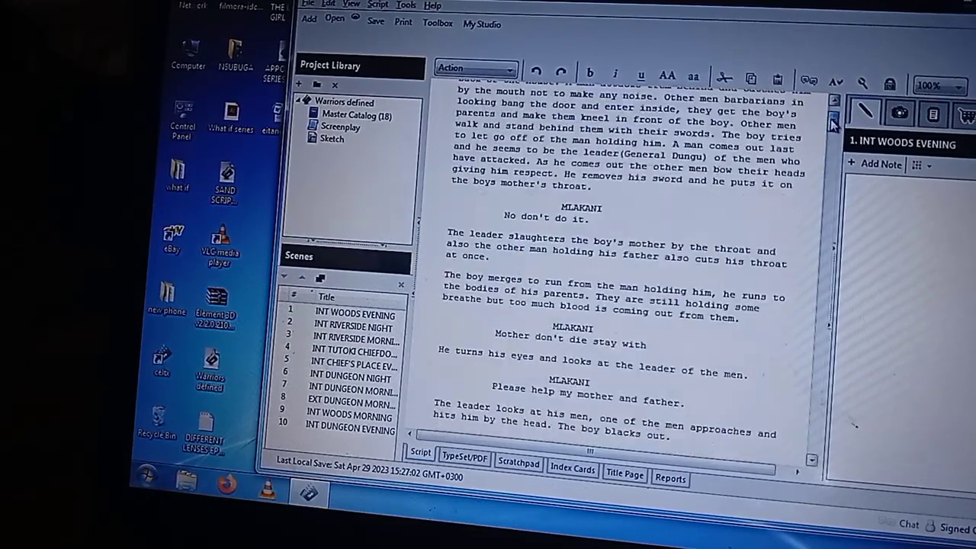
pyautogui.scroll(-3)
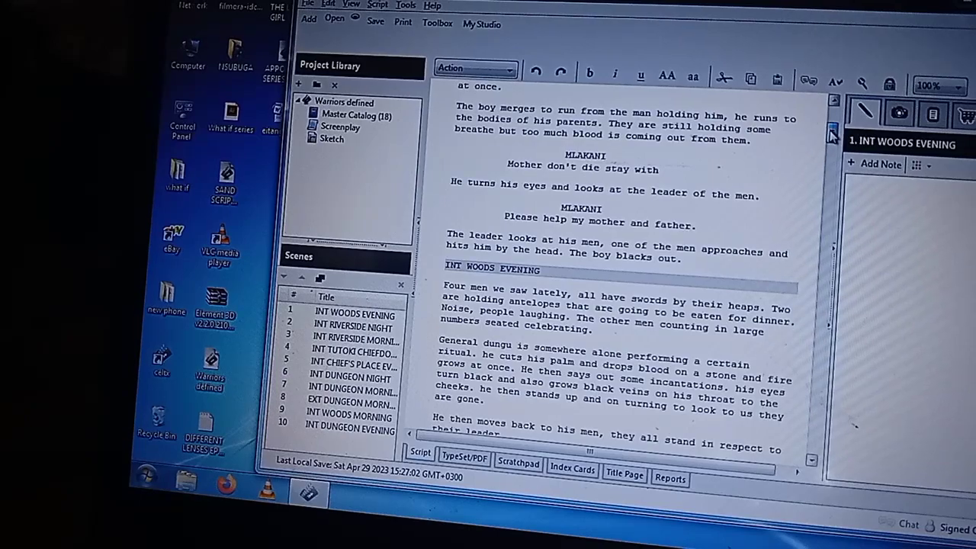
pyautogui.scroll(-3)
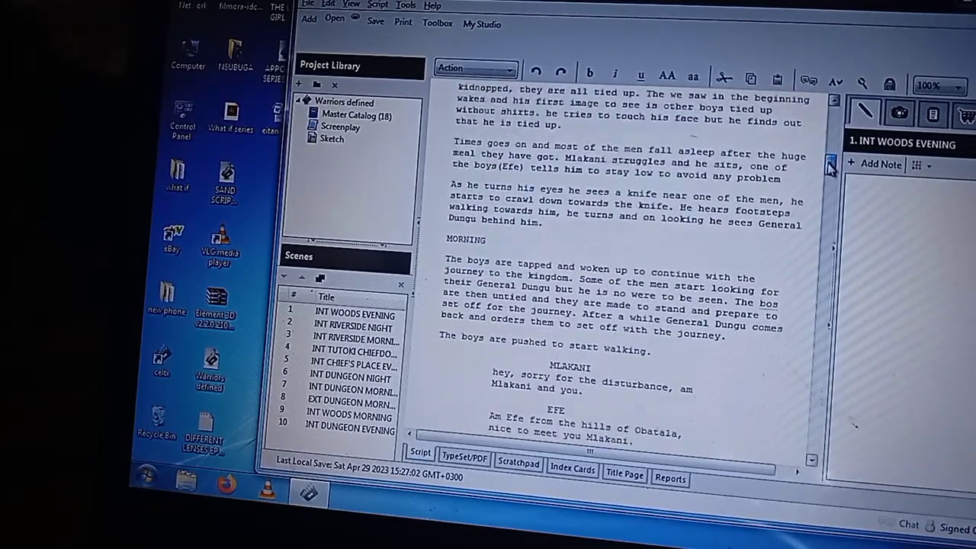
pyautogui.scroll(-3)
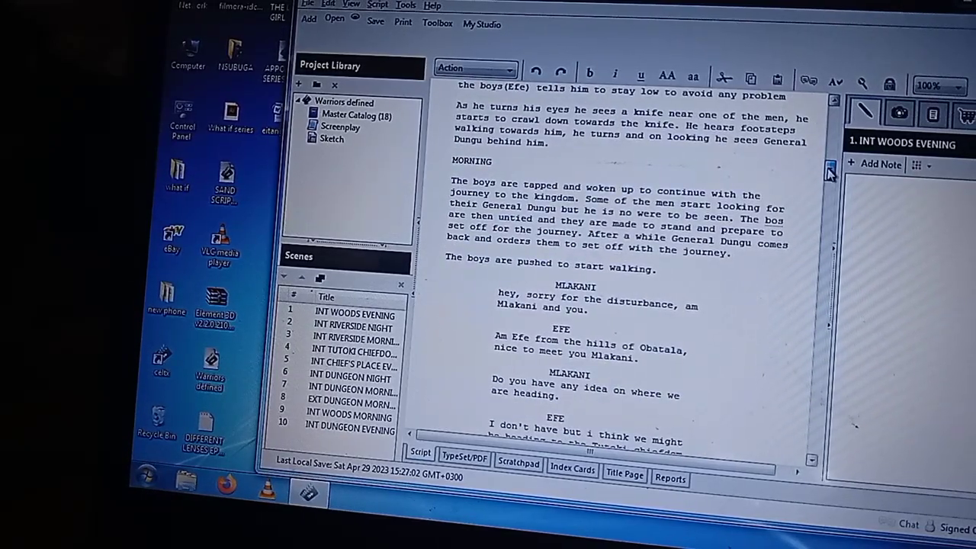
pyautogui.scroll(-3)
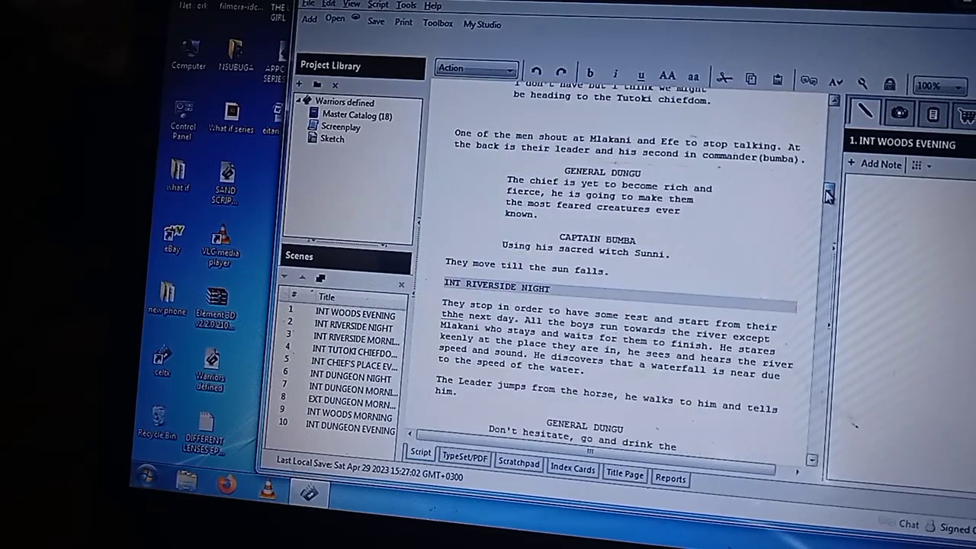
pyautogui.scroll(-3)
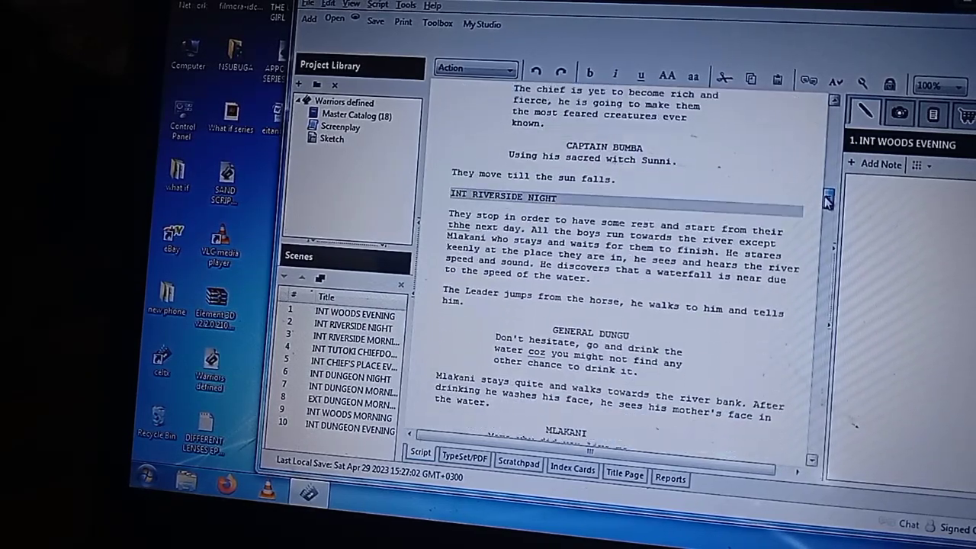
pyautogui.scroll(-3)
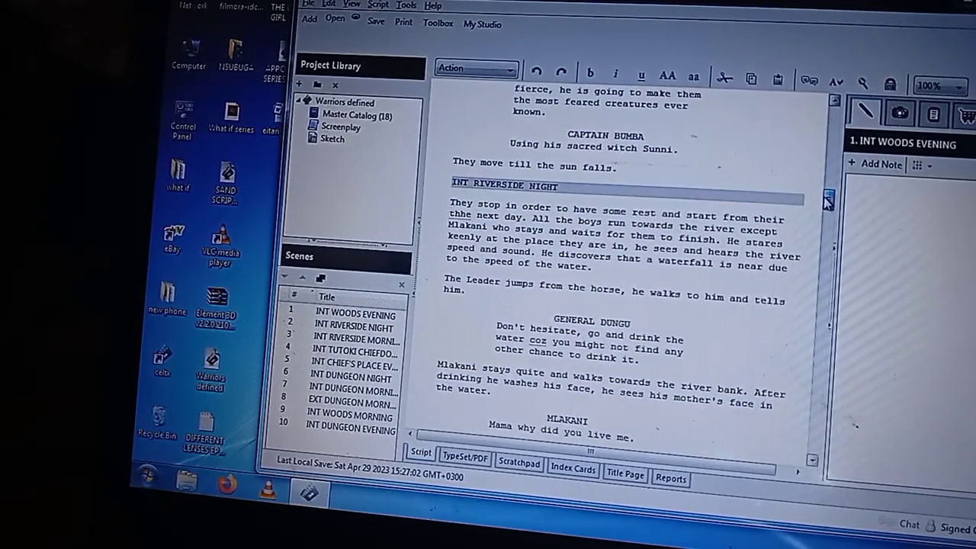
pyautogui.scroll(-3)
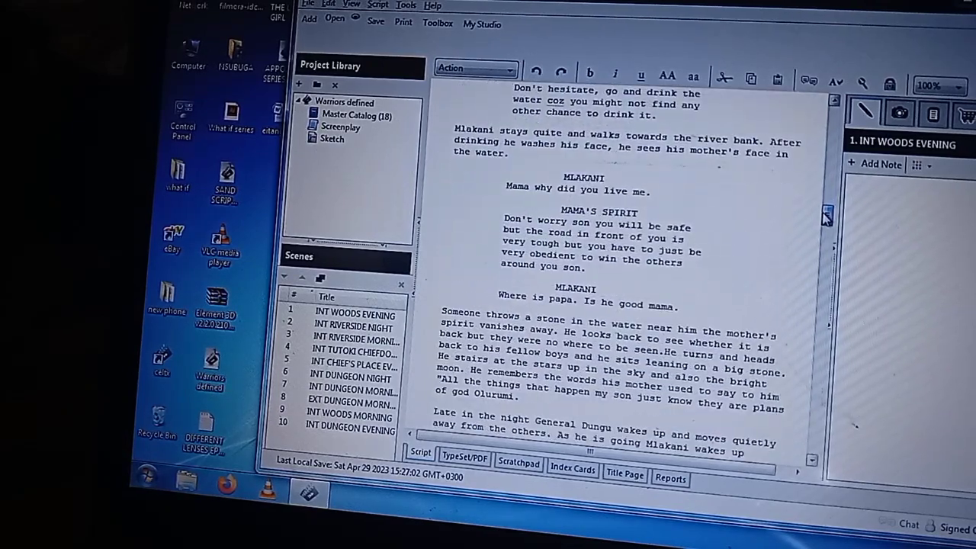